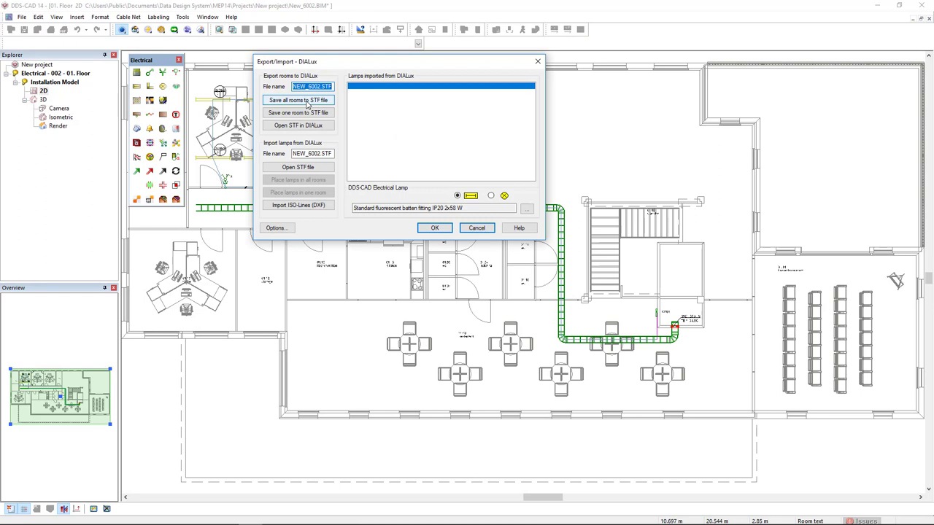
pyautogui.moveTo(297, 113)
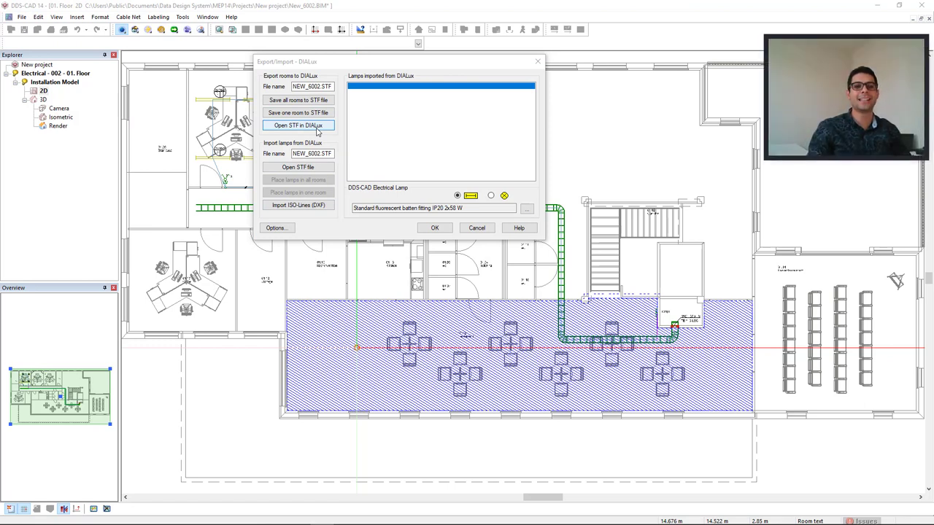
# Launch DIALux 4 with the exported Restaurant room via Open STF.
pyautogui.click(298, 126)
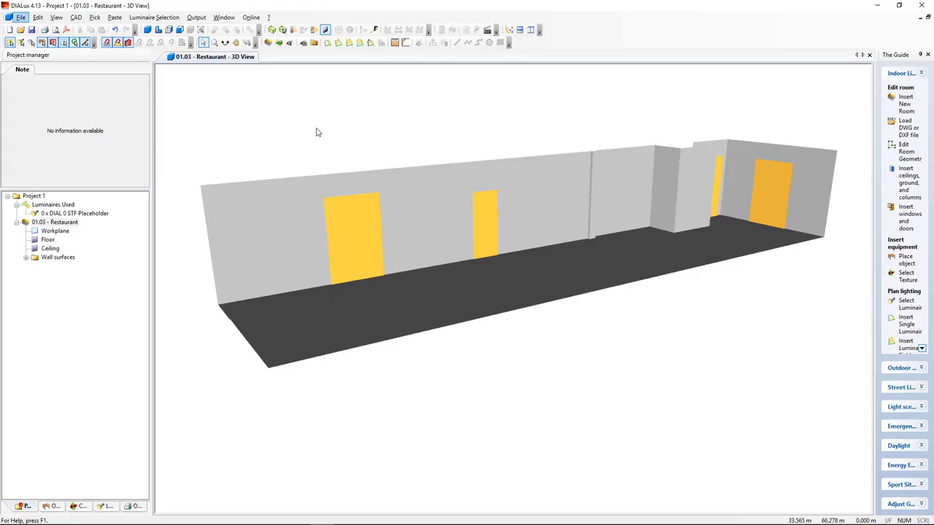
pyautogui.moveTo(324, 132)
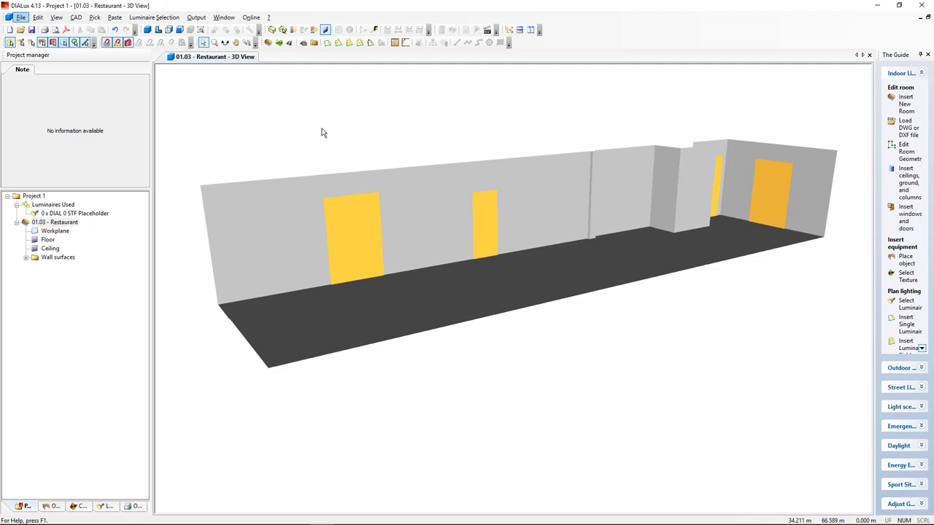
pyautogui.moveTo(347, 139)
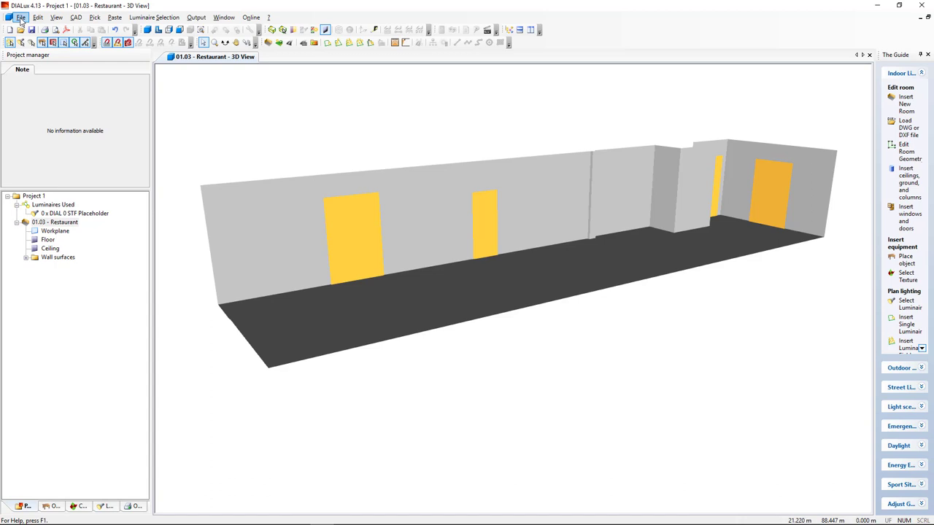
# Start the Field Arrangement wizard and choose the Philips TMS022 luminaire.
pyautogui.click(20, 18)
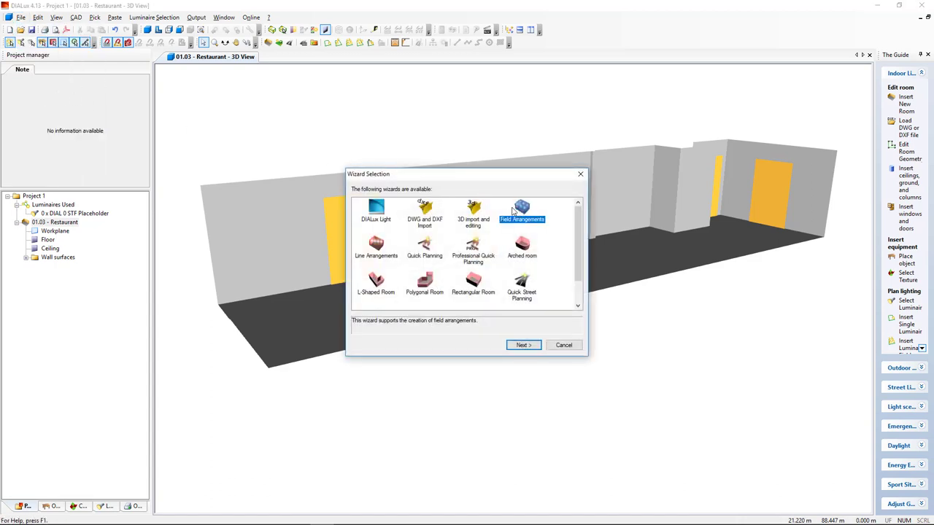
pyautogui.click(523, 344)
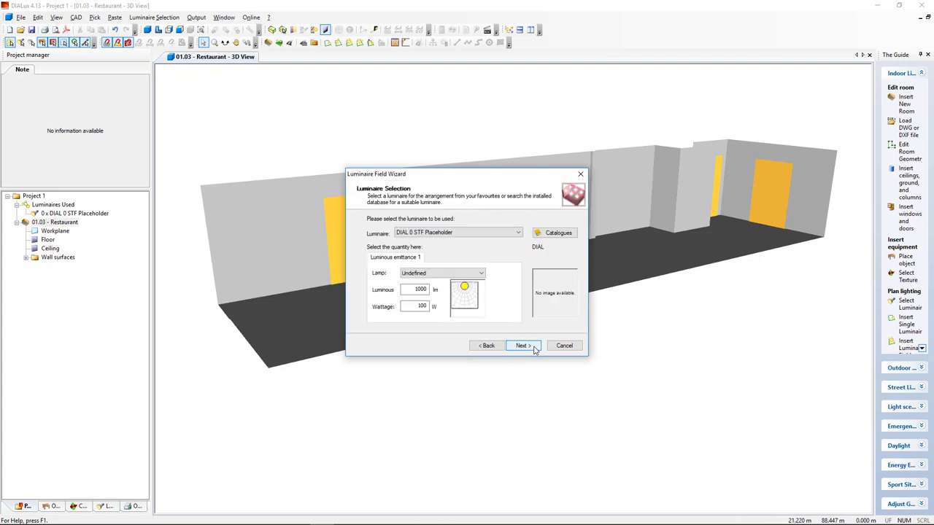
pyautogui.click(518, 232)
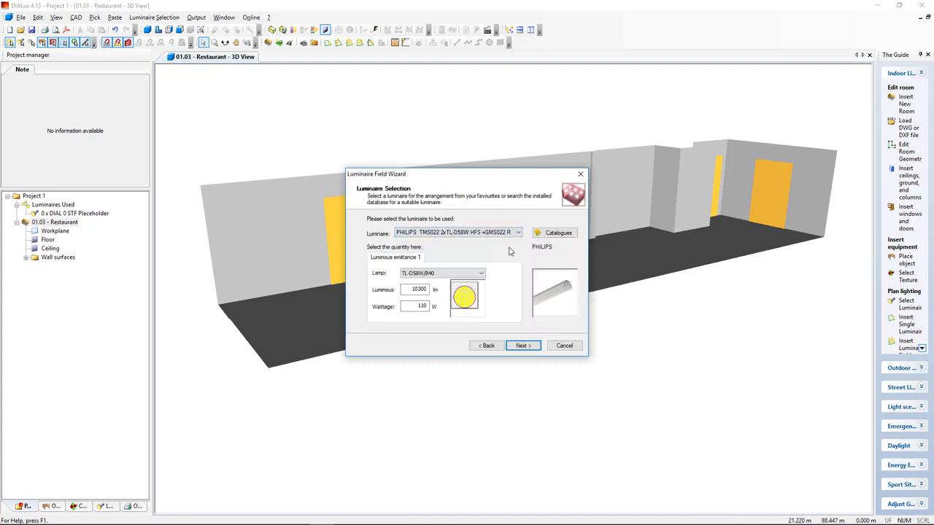
pyautogui.click(522, 344)
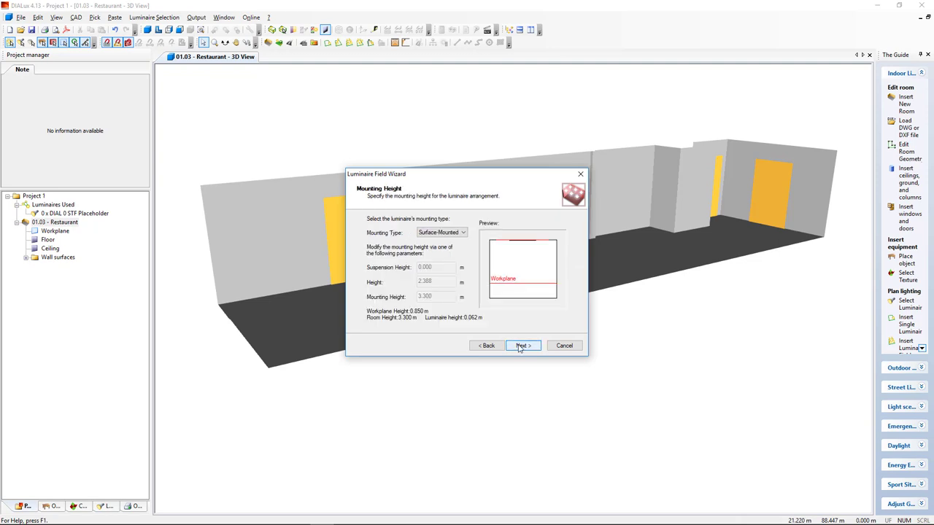
# Set a user-defined mounting height of 3, 2 rows × 4 luminaires, and finish placement.
pyautogui.click(463, 232)
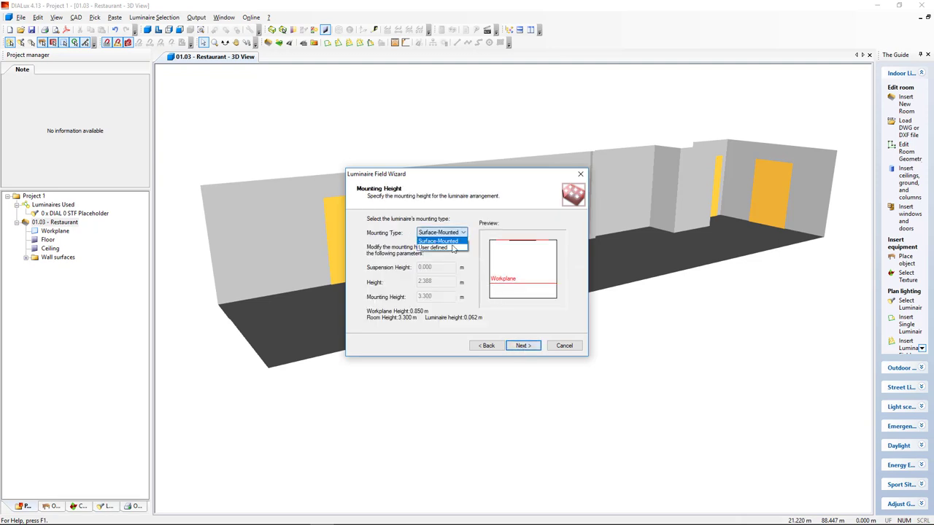
pyautogui.click(432, 246)
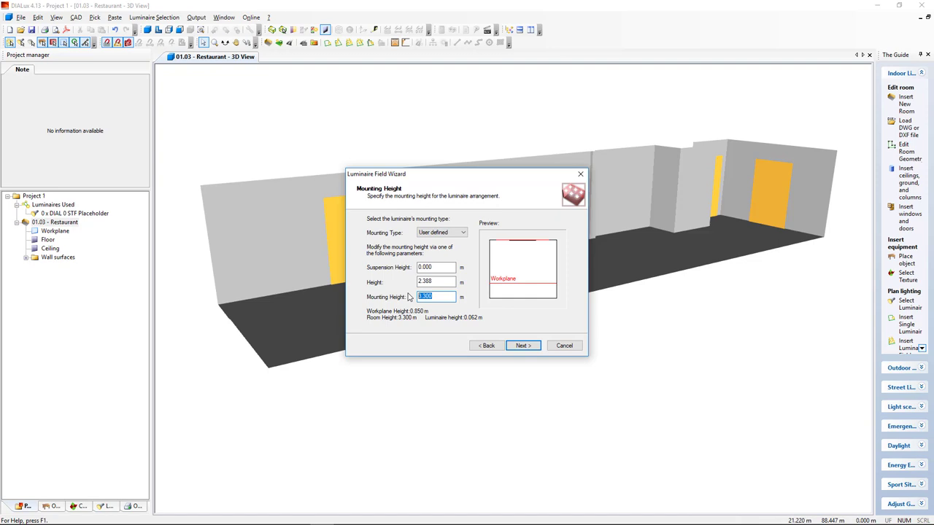
pyautogui.write('3')
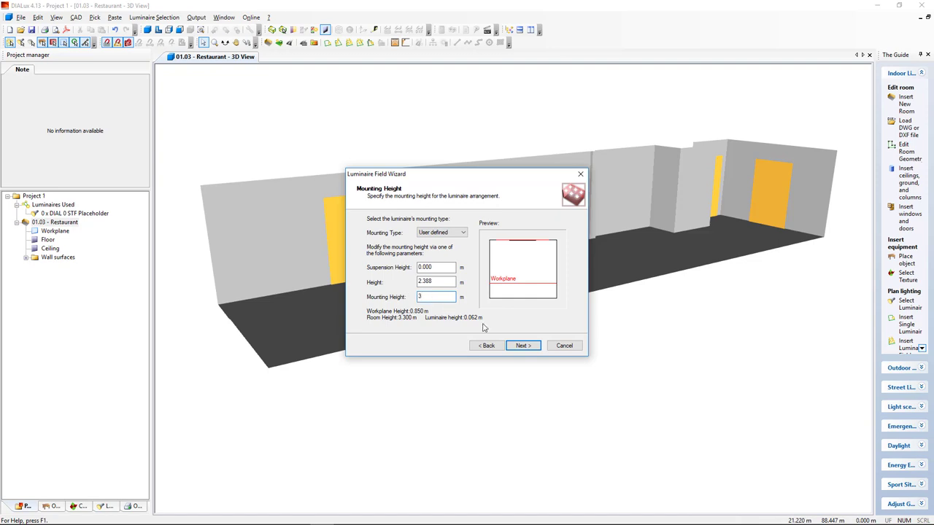
pyautogui.click(522, 344)
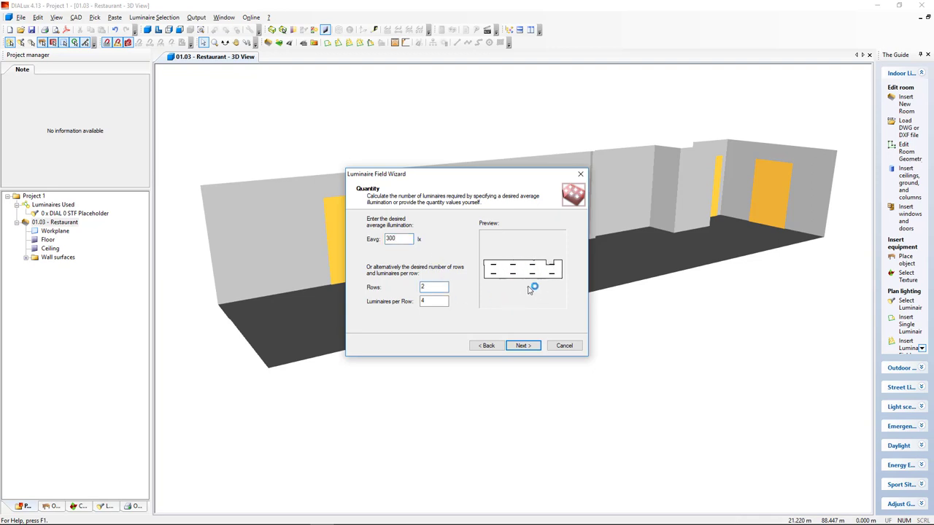
pyautogui.click(522, 344)
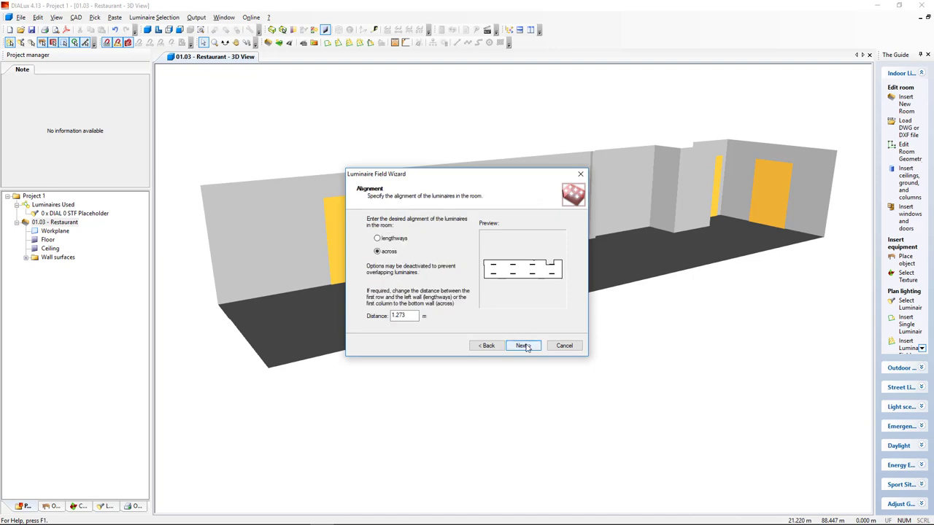
pyautogui.click(522, 345)
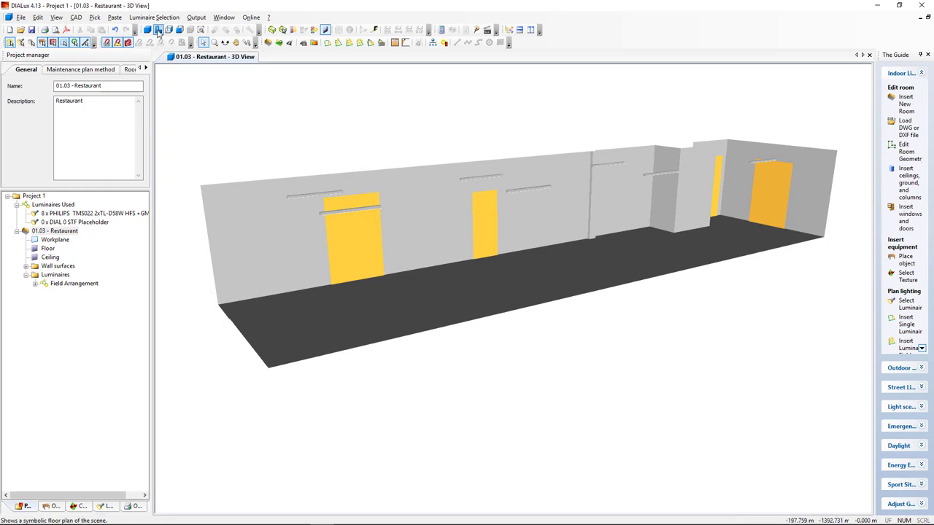
# Run the lighting calculation from the floor plan via Output > Start Calculation.
pyautogui.click(157, 29)
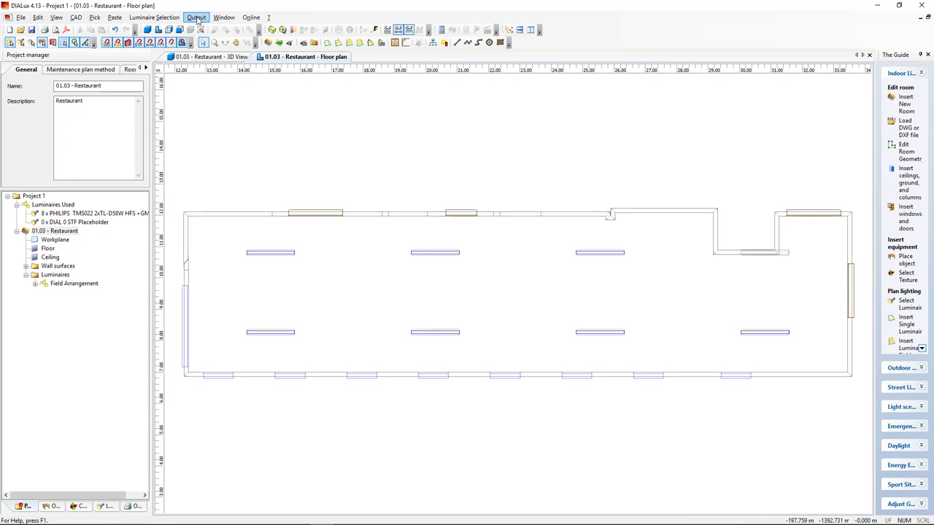
pyautogui.click(196, 17)
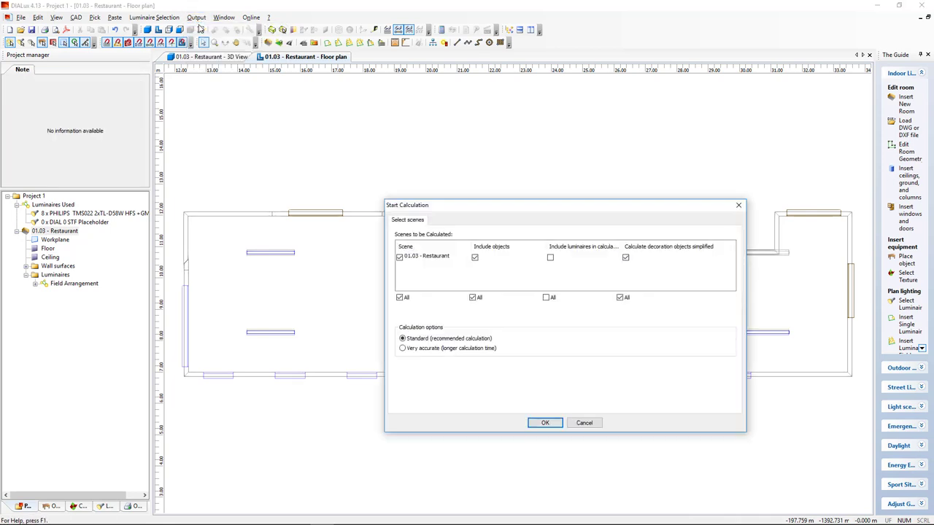
pyautogui.click(546, 424)
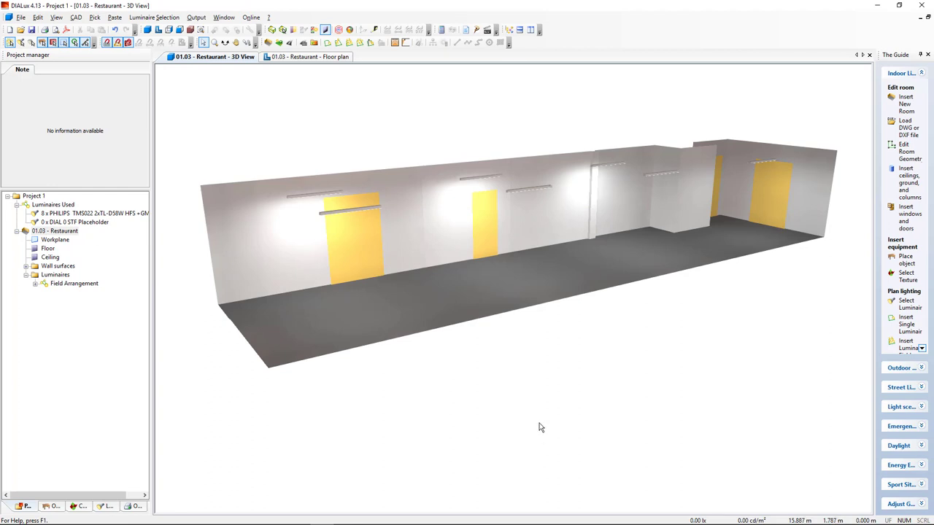
# Show illuminance isolines on the workplane in the floor plan view.
pyautogui.click(303, 55)
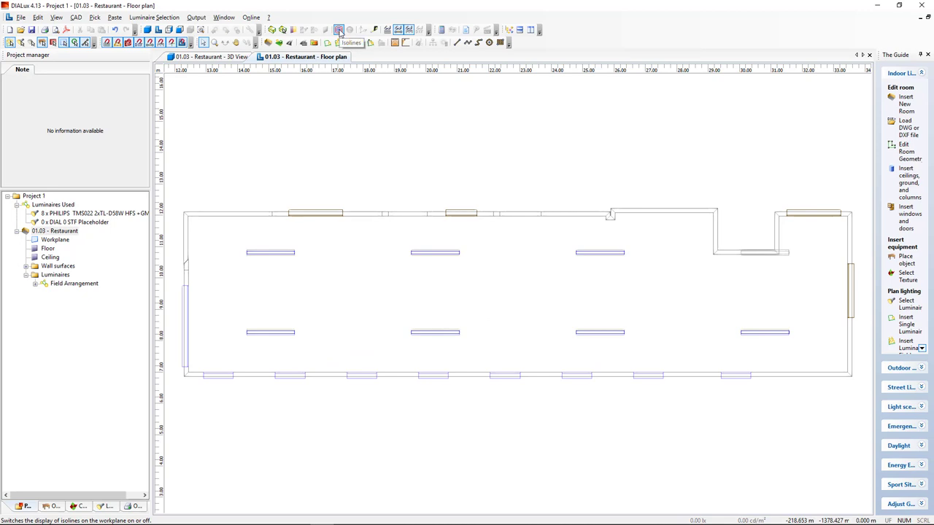
pyautogui.click(339, 29)
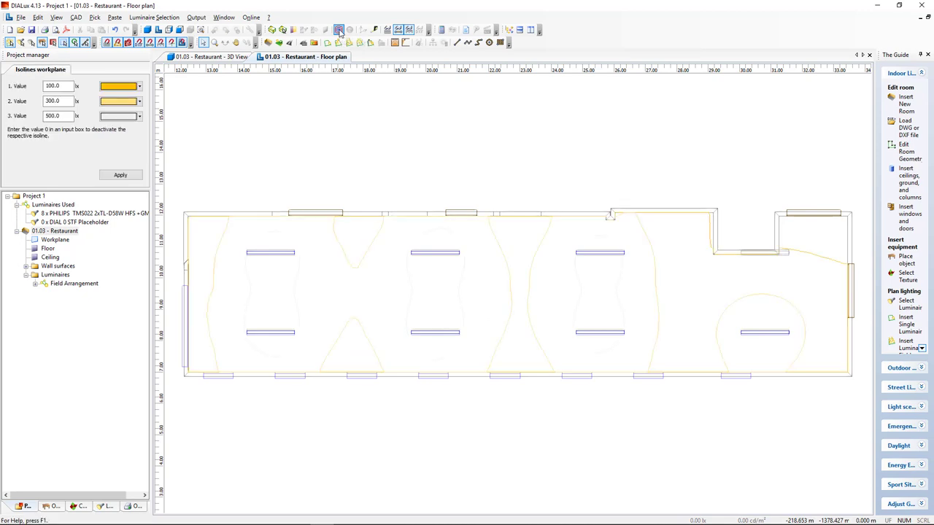
pyautogui.click(339, 29)
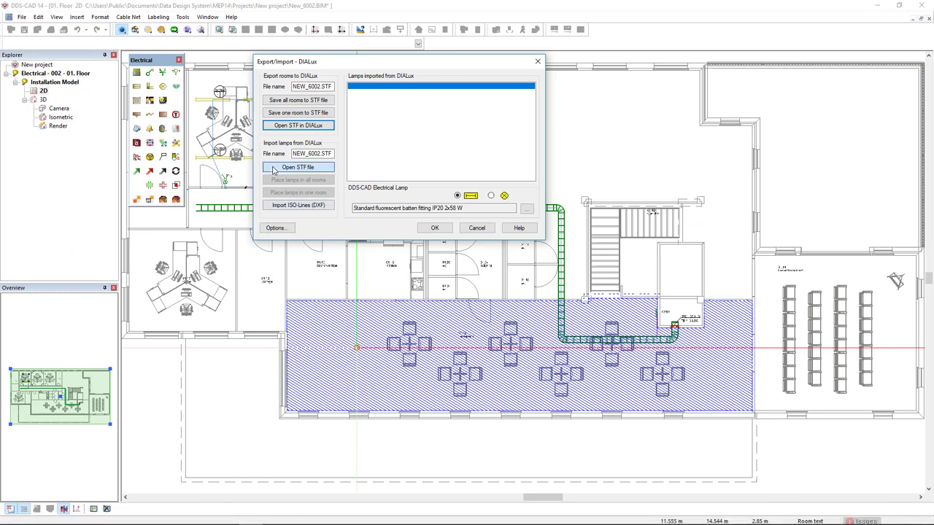
# Load NEW_0002.STF so the Philips lamp appears under Lamps imported from DIALux.
pyautogui.click(297, 166)
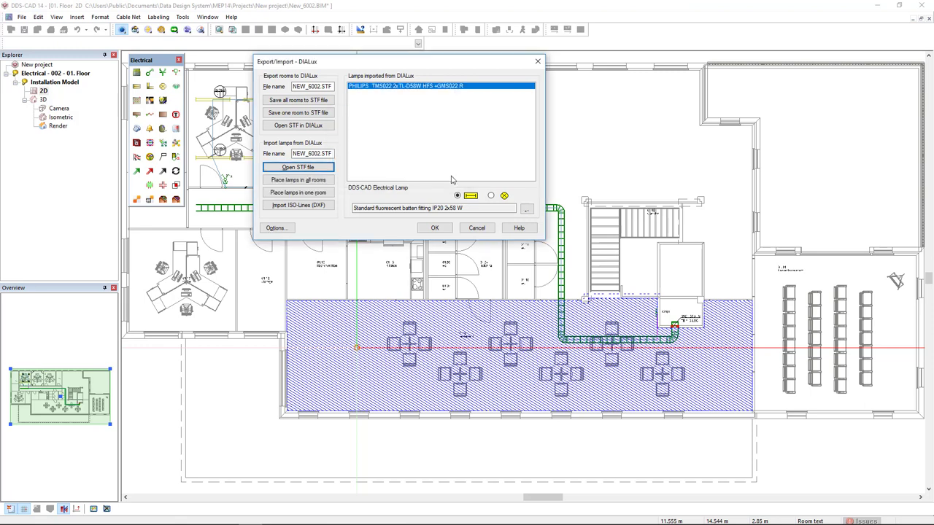
pyautogui.moveTo(359, 99)
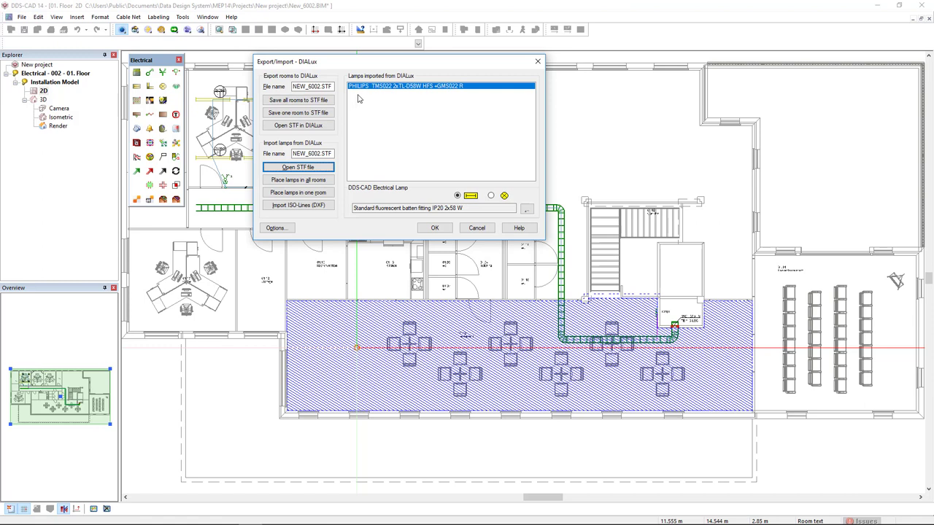
pyautogui.moveTo(366, 93)
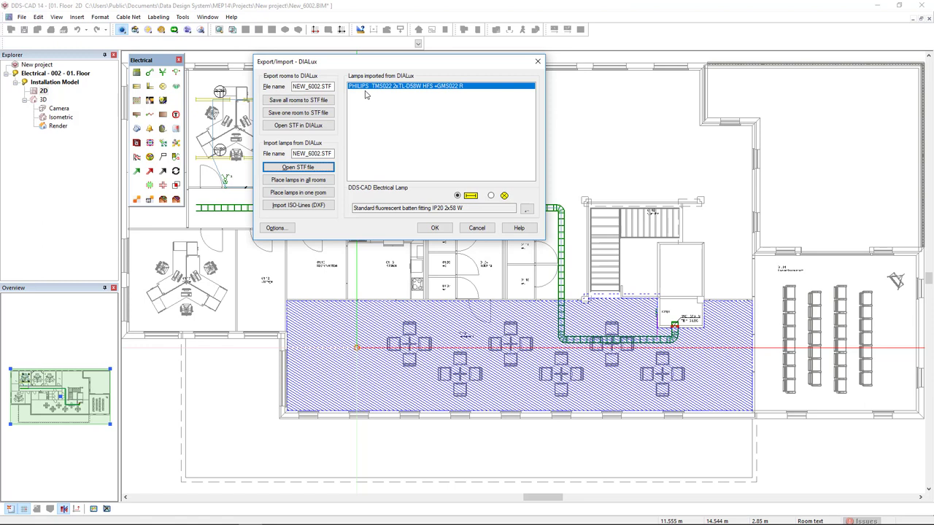
pyautogui.moveTo(449, 154)
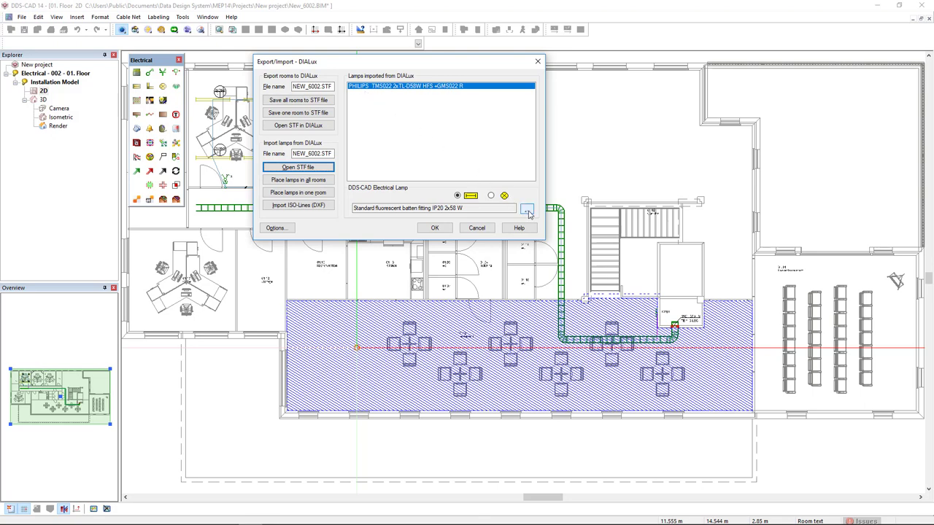
# Match the lamp to LF-030918-006 Standard fluorescent batten fitting IP20 2x58 W from the Product Database.
pyautogui.click(526, 210)
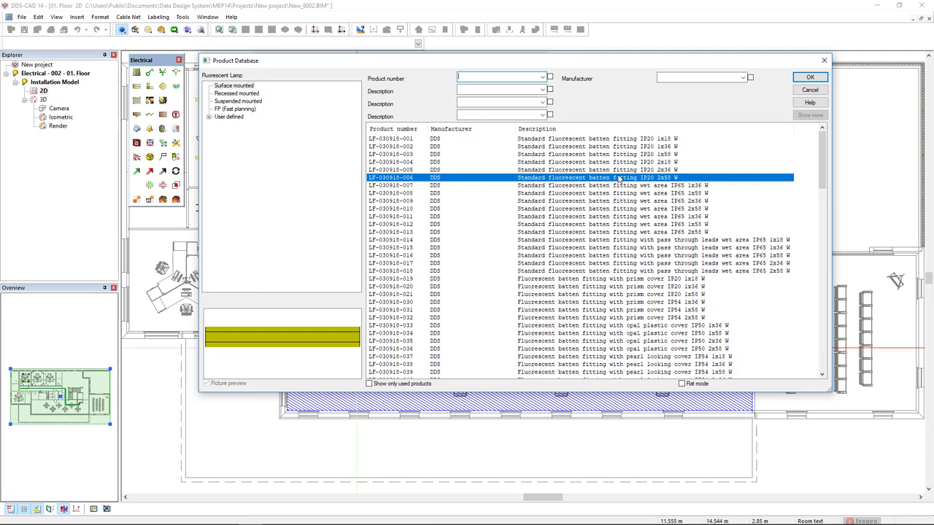
pyautogui.click(810, 76)
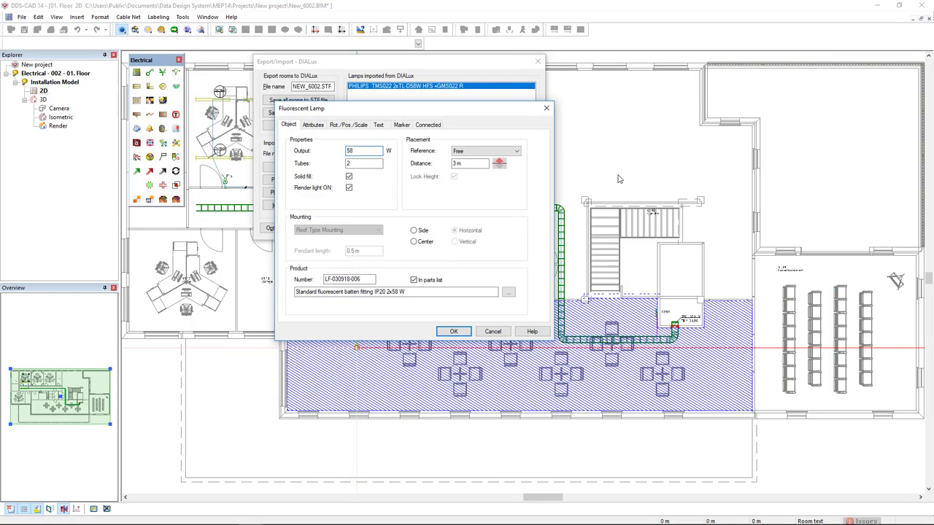
pyautogui.moveTo(455, 144)
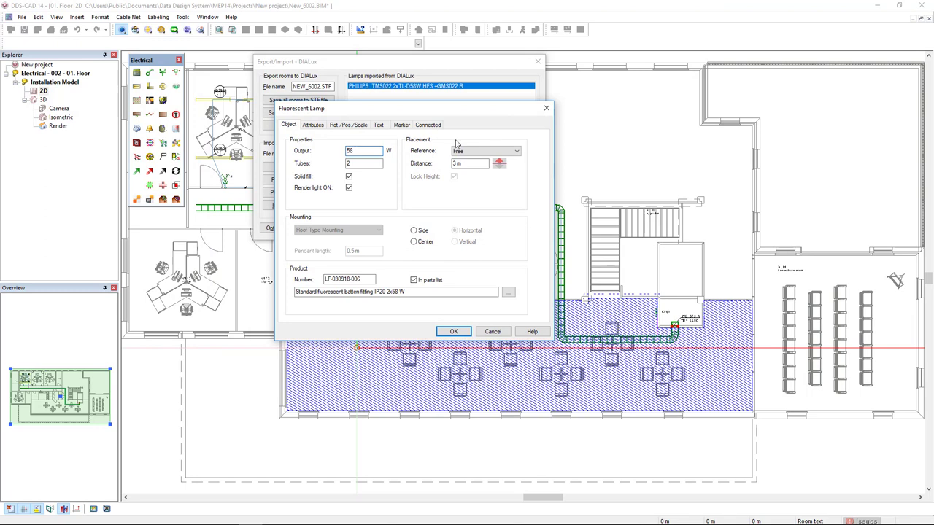
pyautogui.moveTo(327, 170)
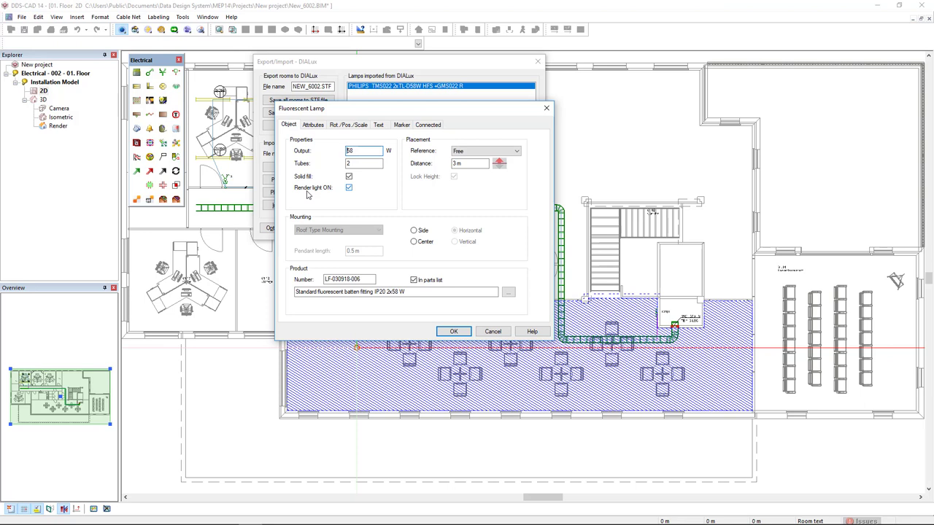
pyautogui.moveTo(351, 195)
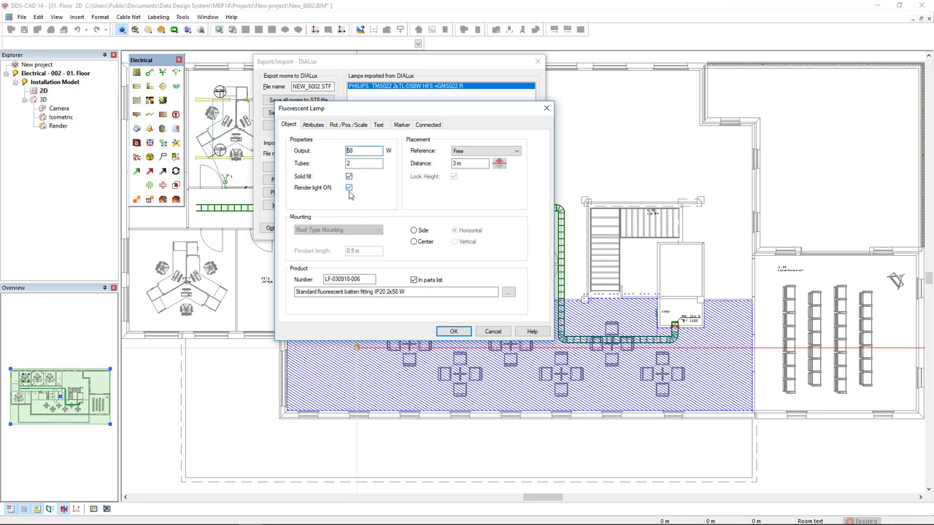
pyautogui.moveTo(389, 187)
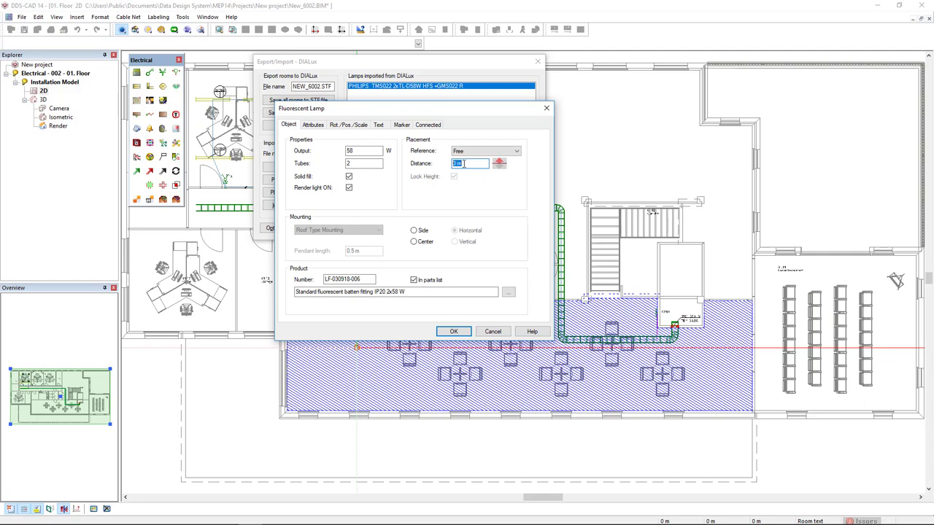
pyautogui.moveTo(452, 331)
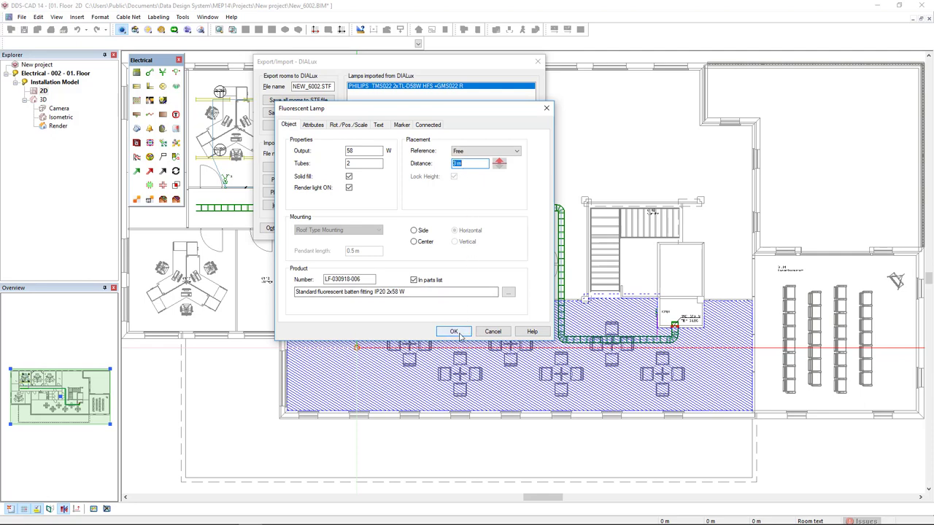
# Confirm the lamp properties, place lamps in all rooms with DXF isolux lines, and close the dialog.
pyautogui.click(452, 331)
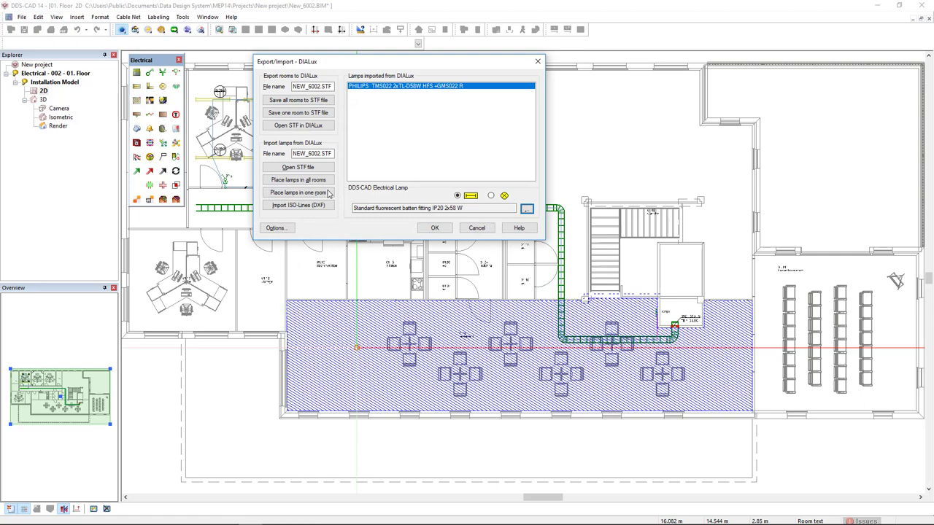
pyautogui.moveTo(298, 180)
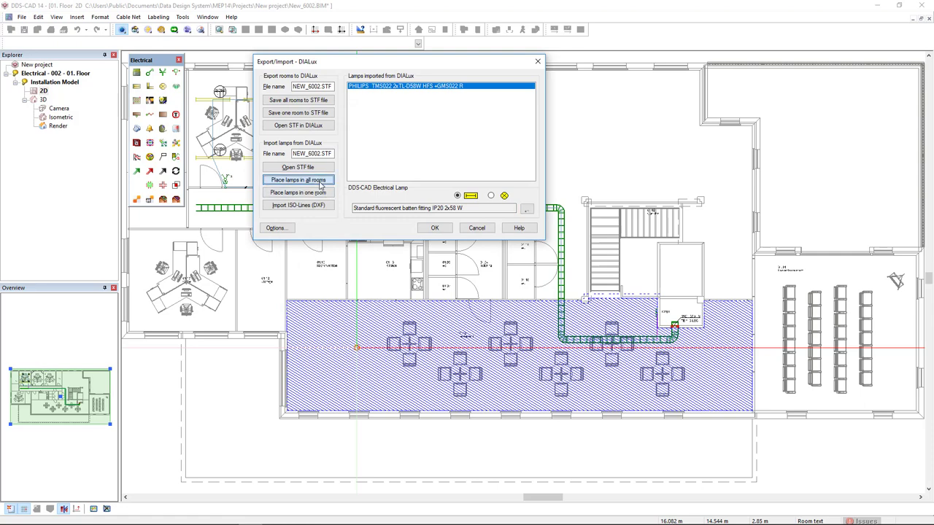
pyautogui.click(298, 181)
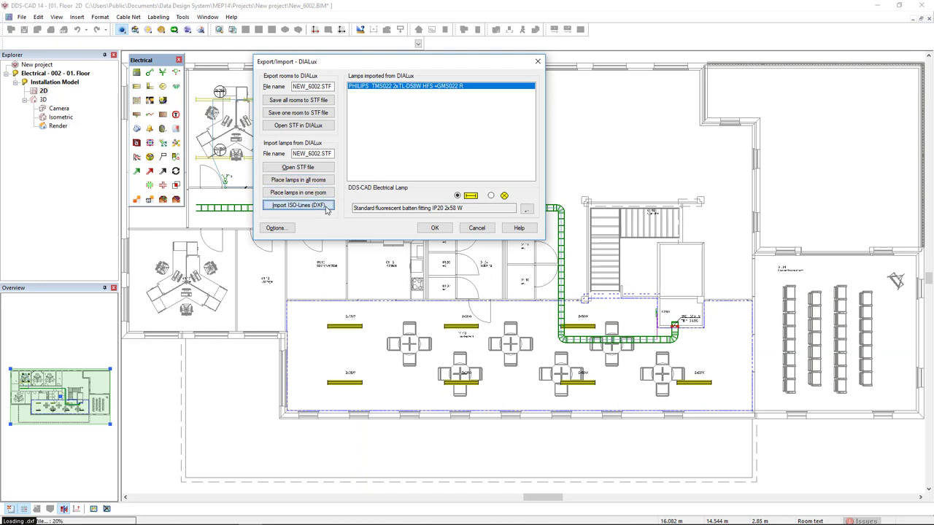
pyautogui.click(297, 205)
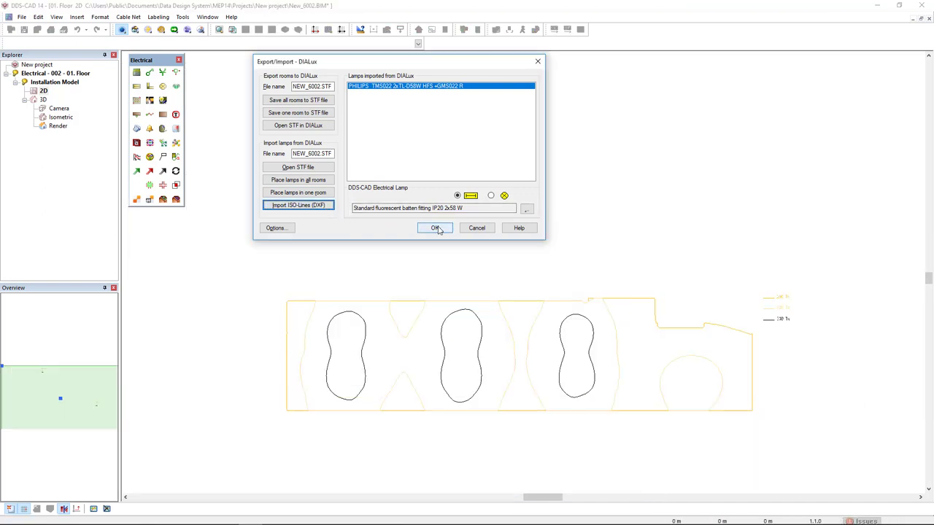
pyautogui.click(435, 228)
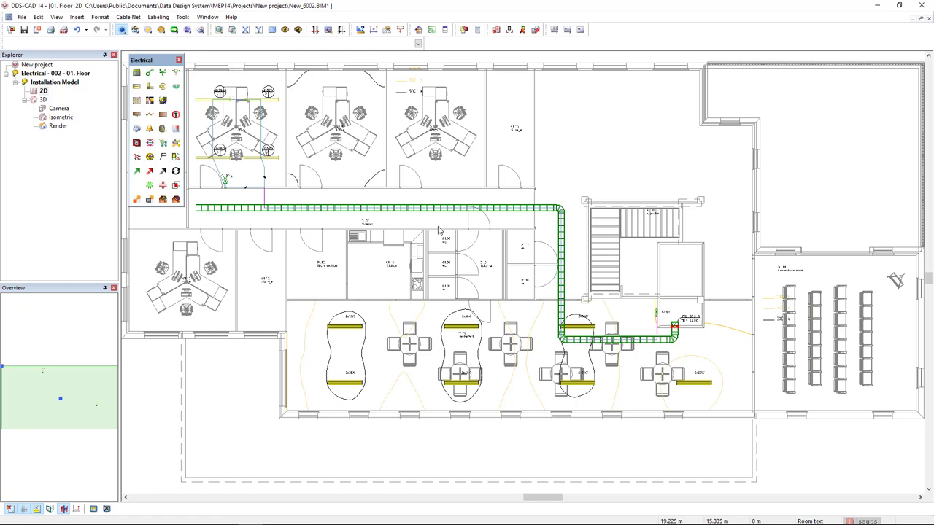
pyautogui.moveTo(581, 380)
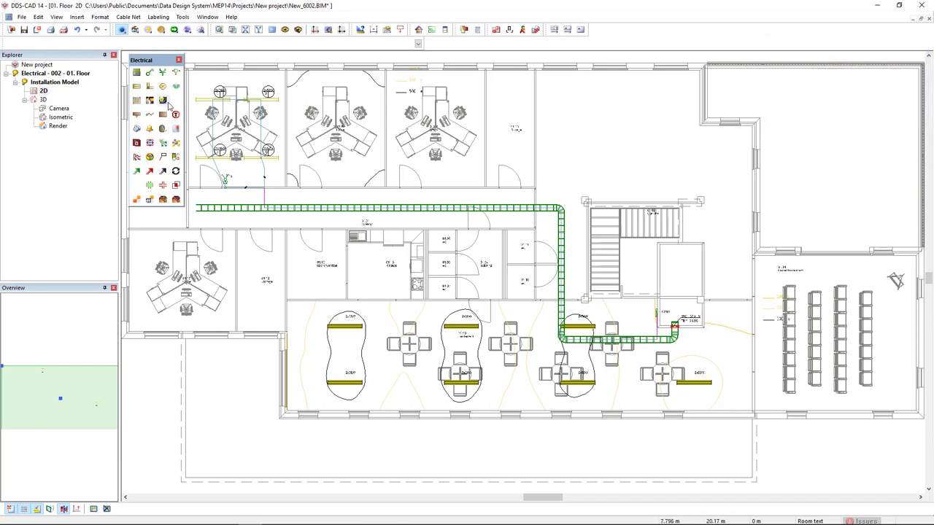
pyautogui.moveTo(164, 101)
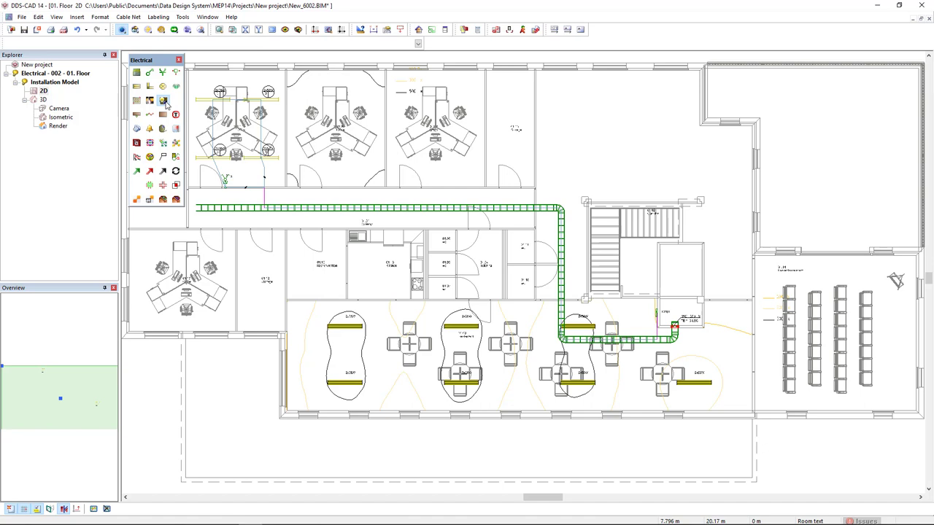
# Save the right-hand room to a Relux room file and acknowledge the Room Exported message.
pyautogui.click(163, 101)
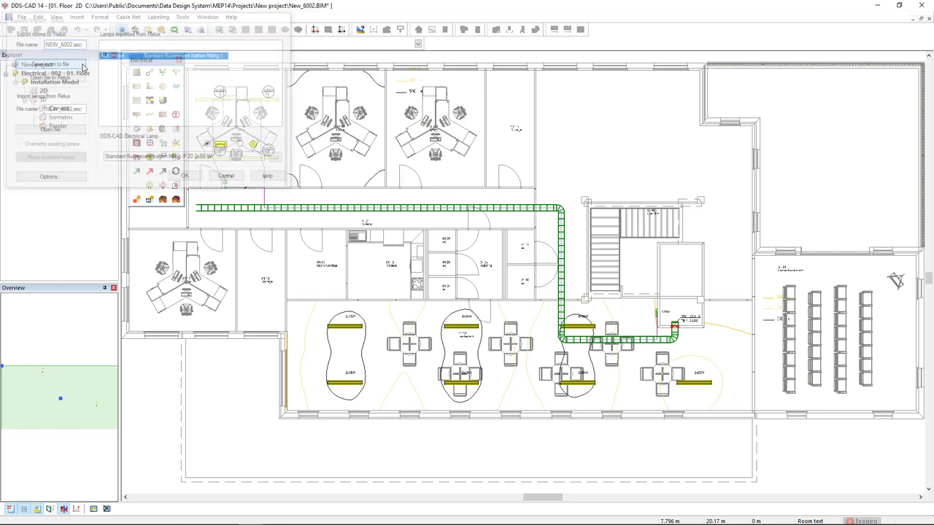
pyautogui.click(226, 175)
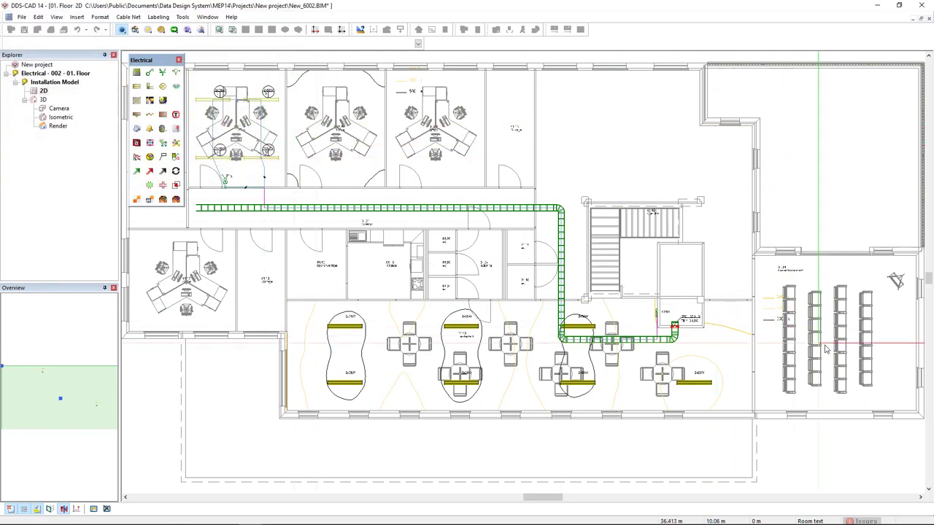
pyautogui.moveTo(887, 356)
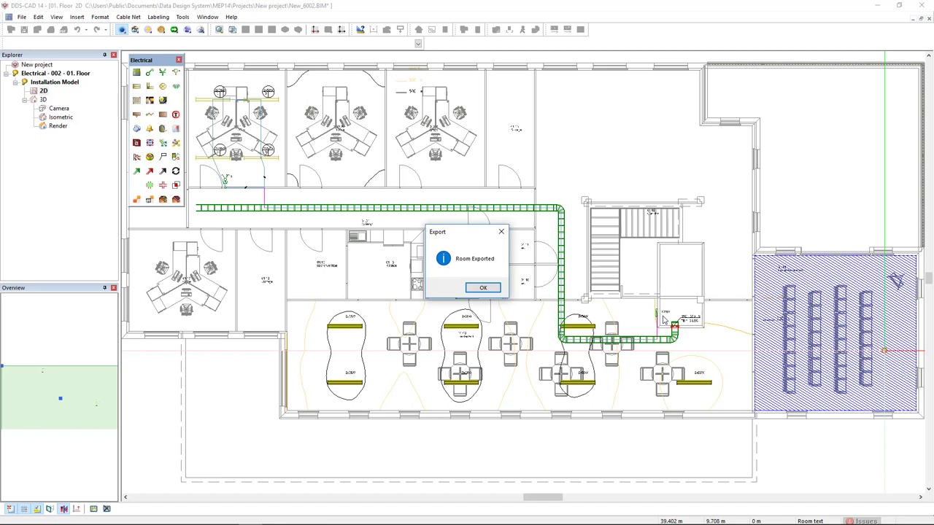
pyautogui.click(482, 287)
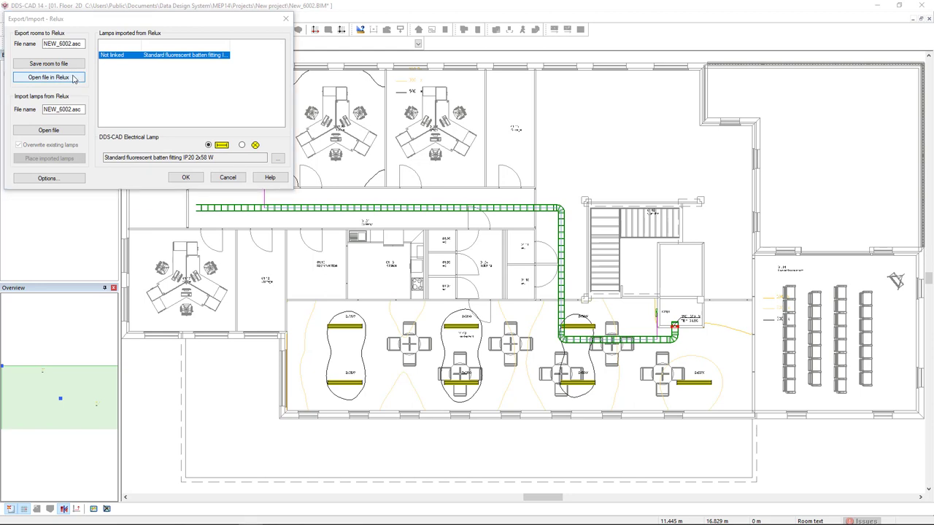
# Send the exported room to Relux via Open file in Relux.
pyautogui.click(48, 77)
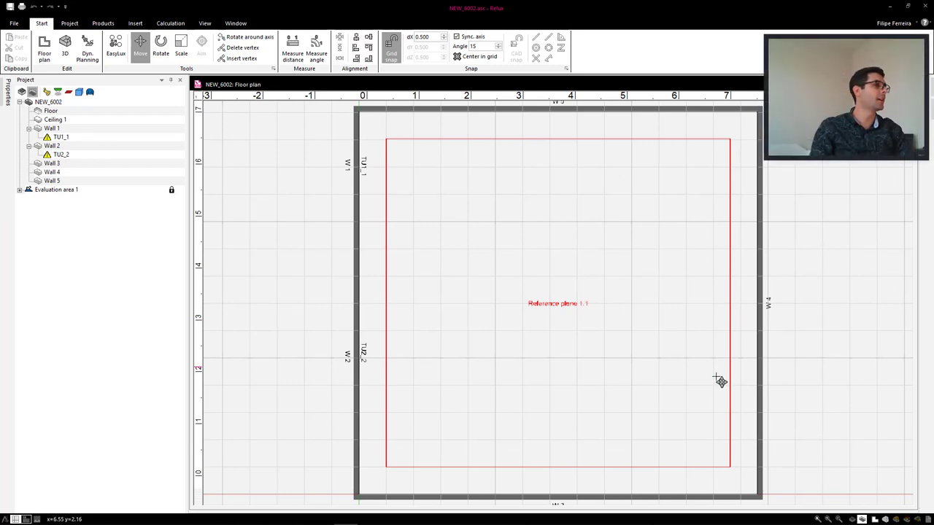
# Add the TMS022 LDT file as an individual luminaire and place four in the room.
pyautogui.click(102, 23)
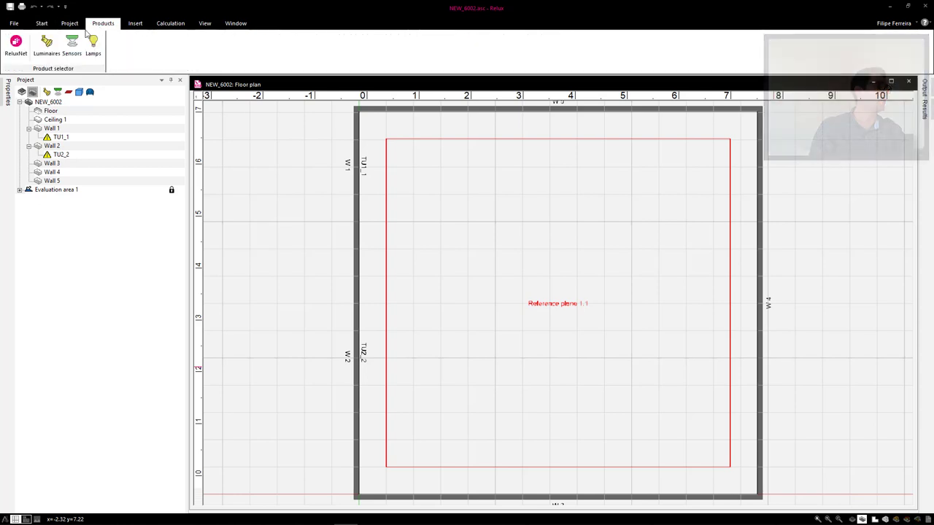
pyautogui.click(46, 45)
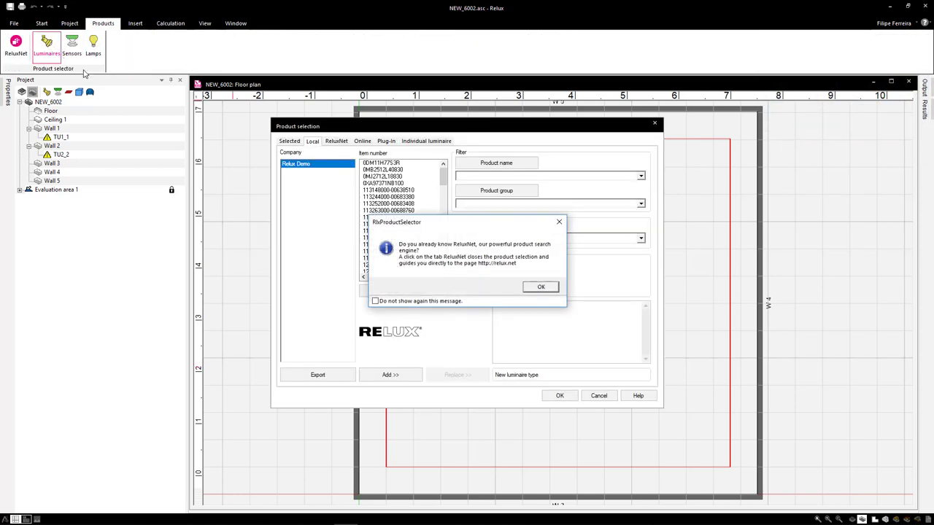
pyautogui.click(540, 286)
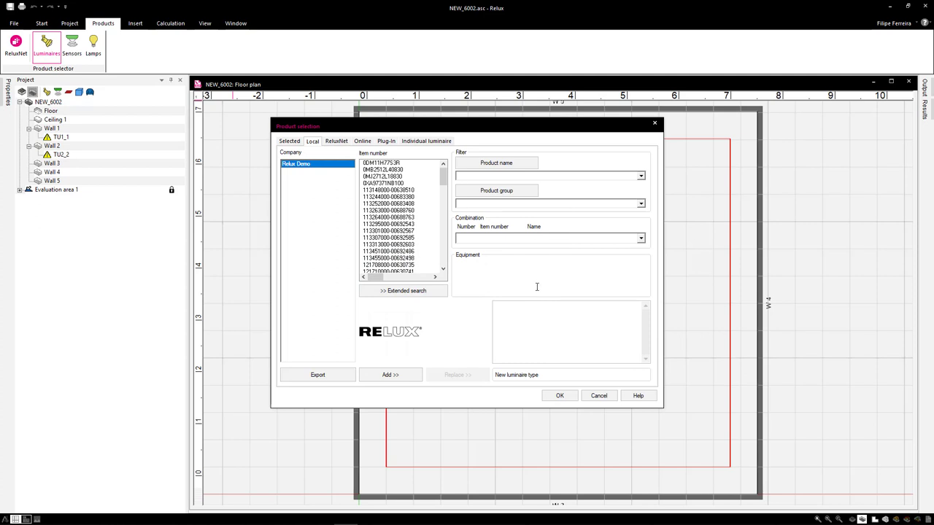
pyautogui.click(426, 141)
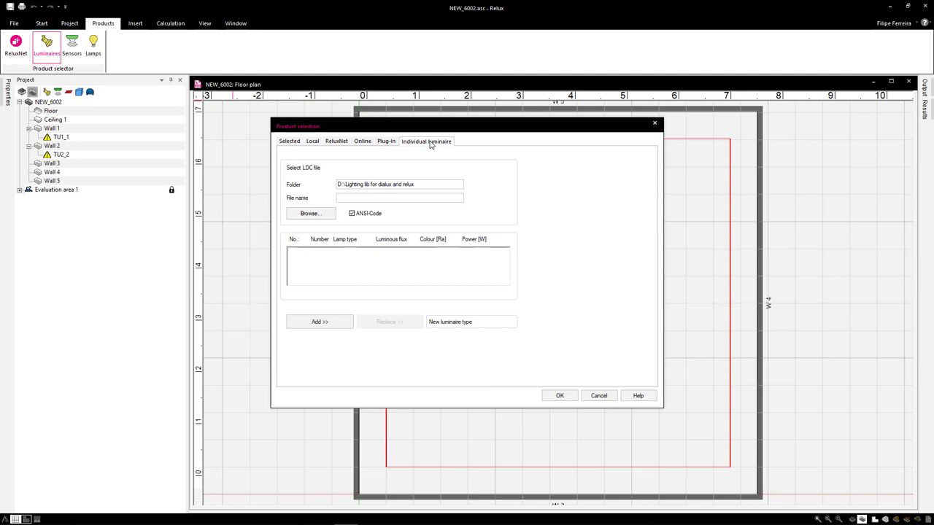
pyautogui.click(310, 213)
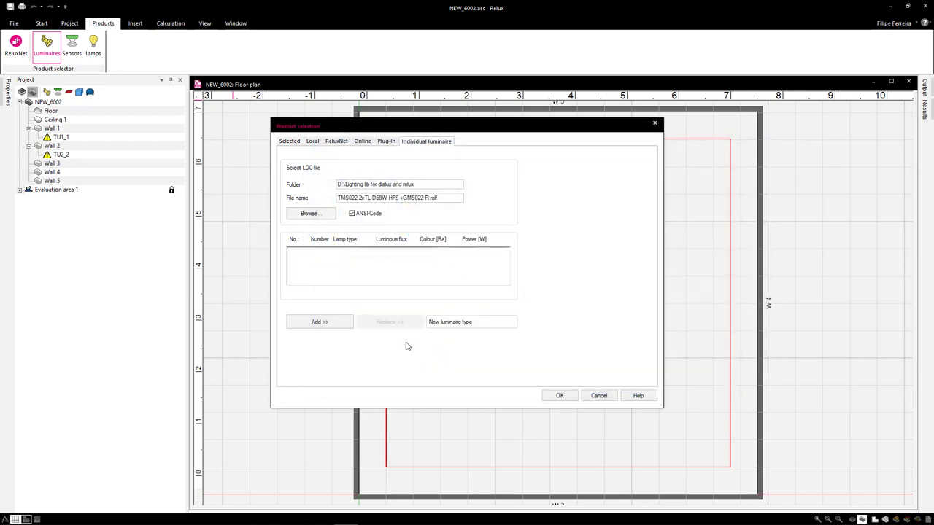
pyautogui.click(598, 396)
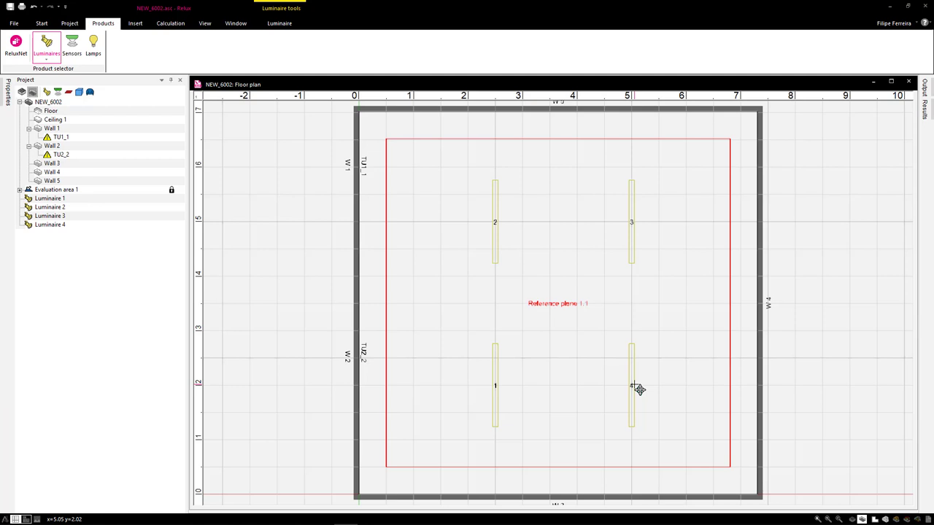
# Calculate the room's lighting to produce the reference-plane illuminance report.
pyautogui.click(170, 23)
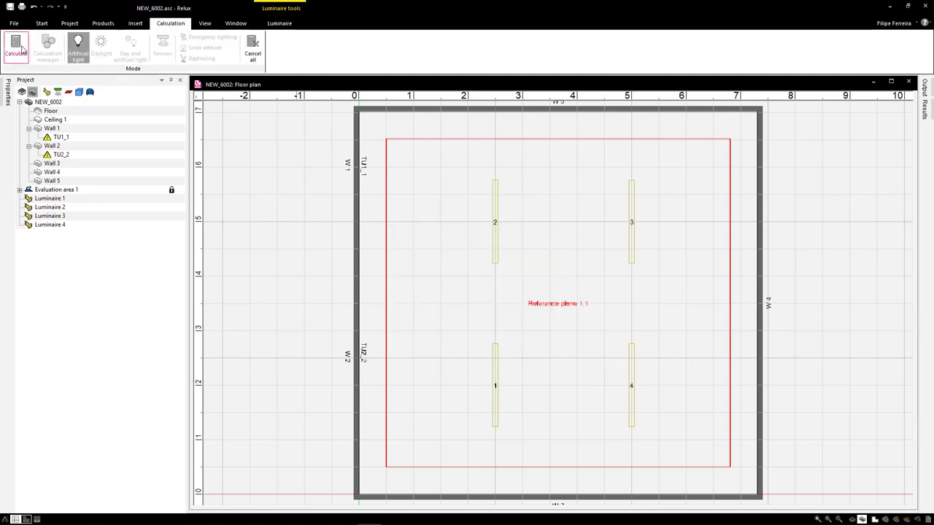
pyautogui.click(16, 47)
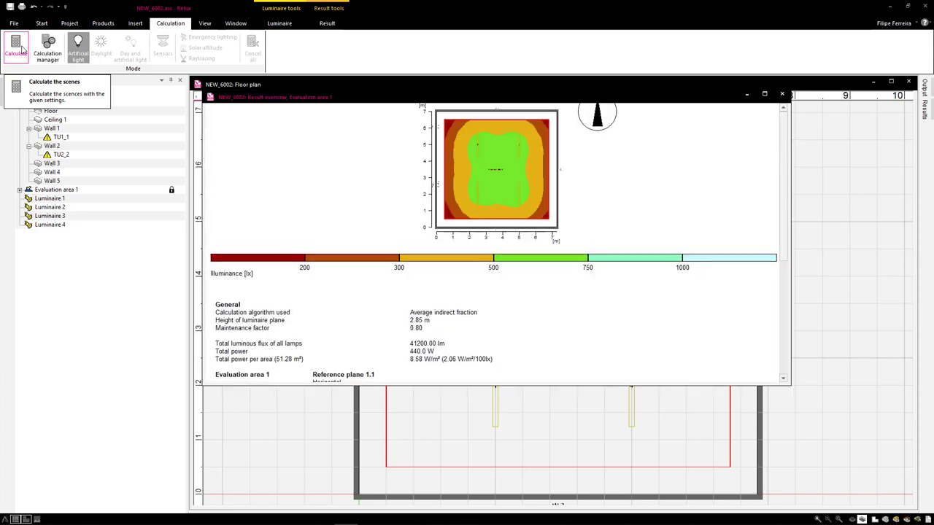
pyautogui.moveTo(791, 391)
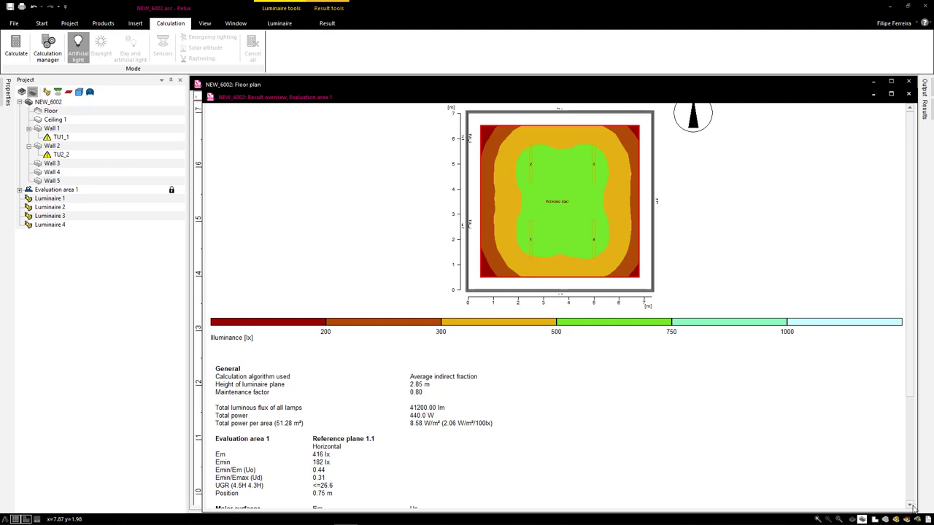
pyautogui.moveTo(16, 7)
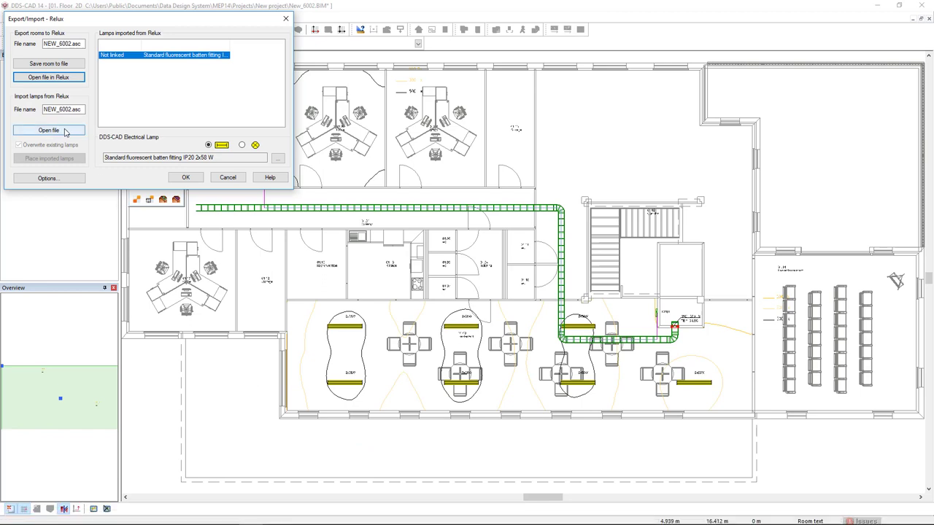
# Load the Relux file so the imported luminaires, including one unlinked light, appear in the list.
pyautogui.click(48, 130)
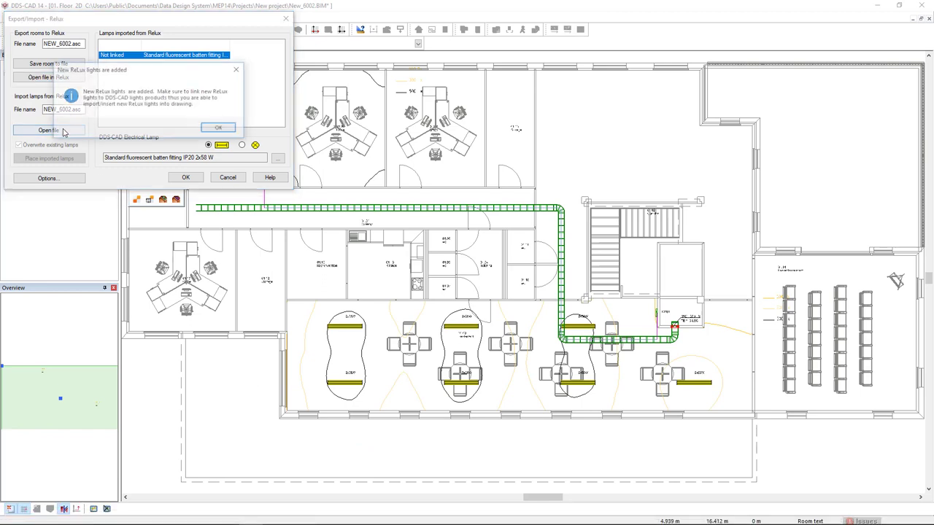
pyautogui.click(217, 127)
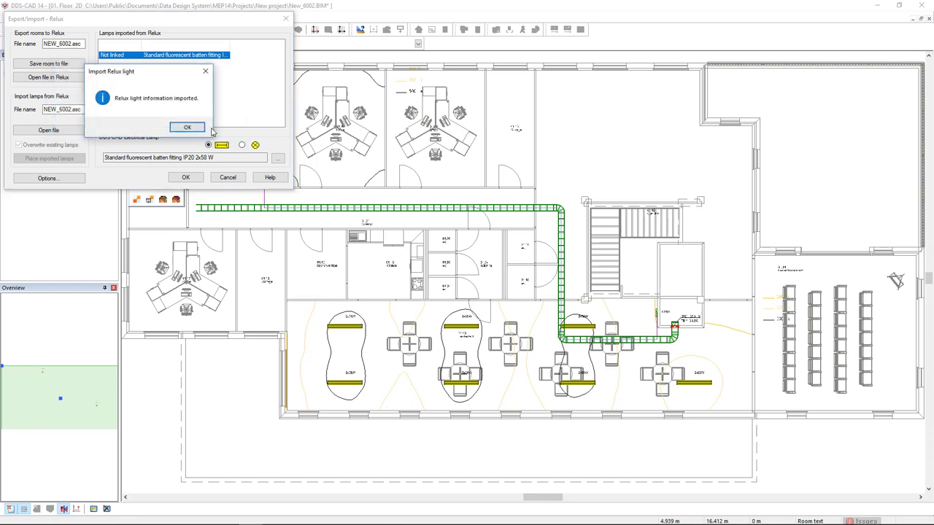
pyautogui.click(187, 127)
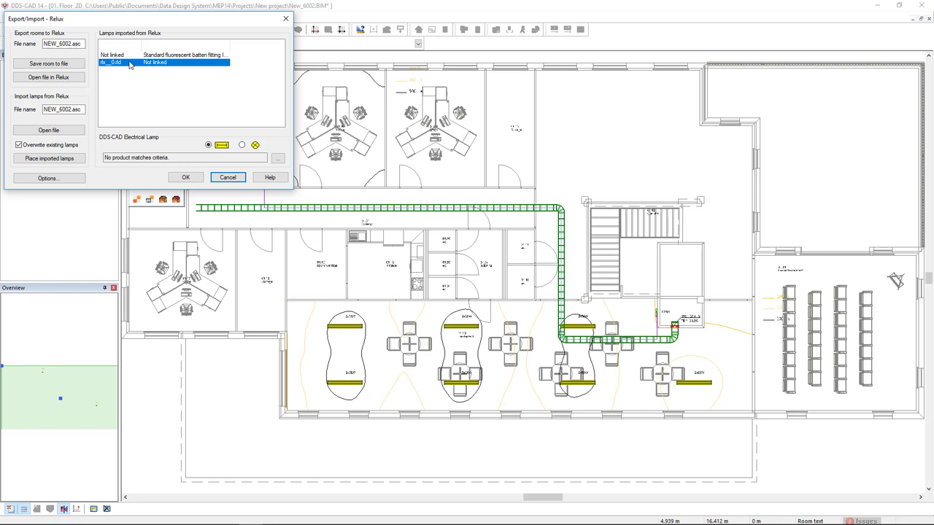
pyautogui.moveTo(270, 160)
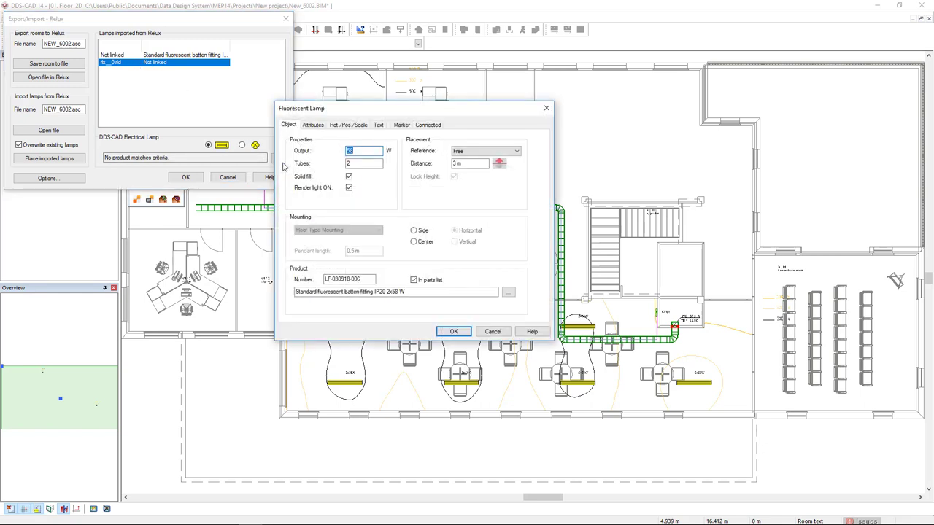
pyautogui.click(508, 291)
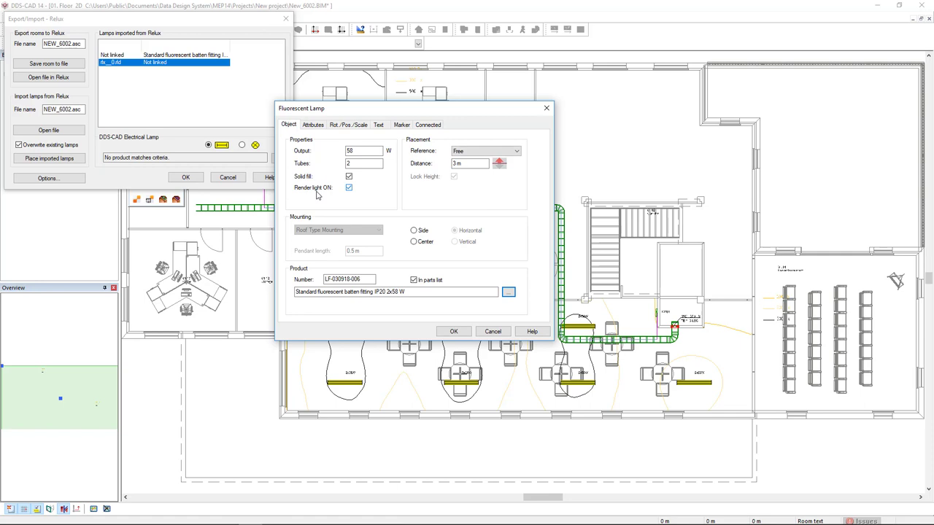
pyautogui.click(452, 331)
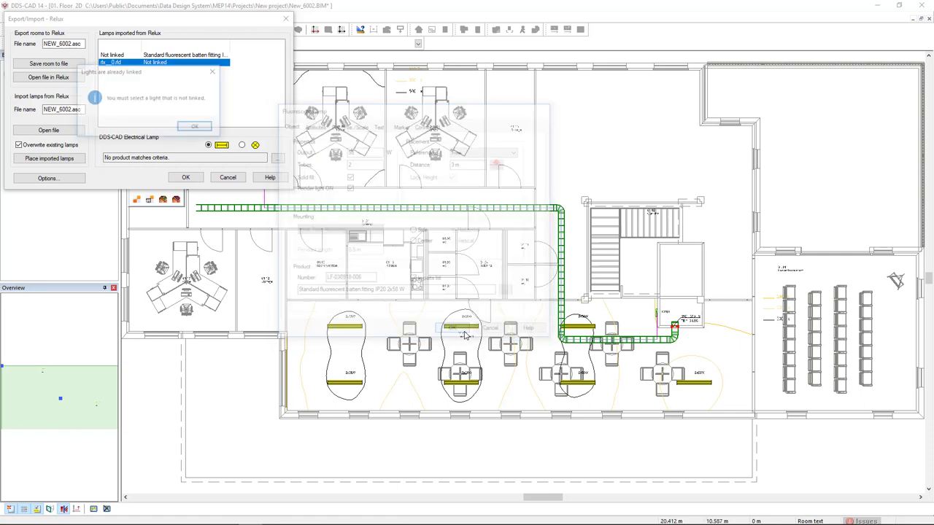
pyautogui.click(194, 126)
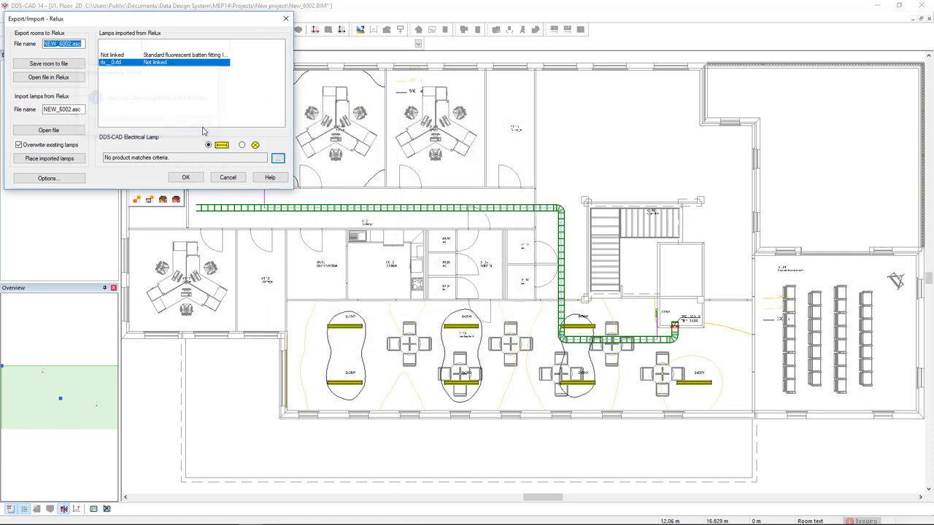
pyautogui.click(184, 56)
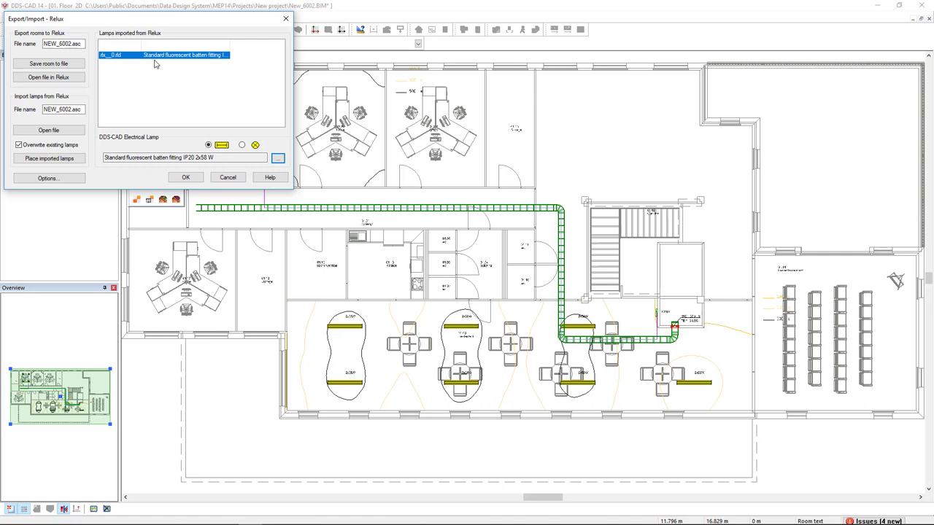
pyautogui.moveTo(123, 62)
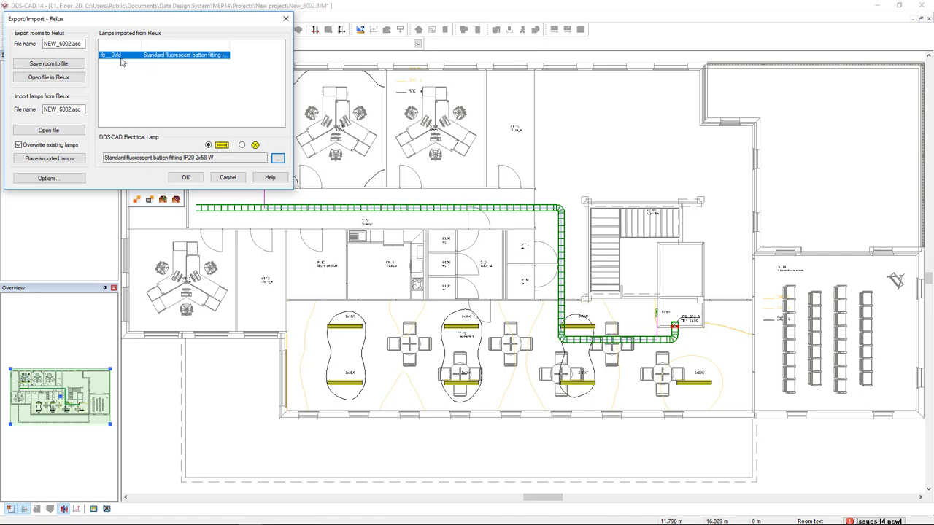
pyautogui.moveTo(173, 61)
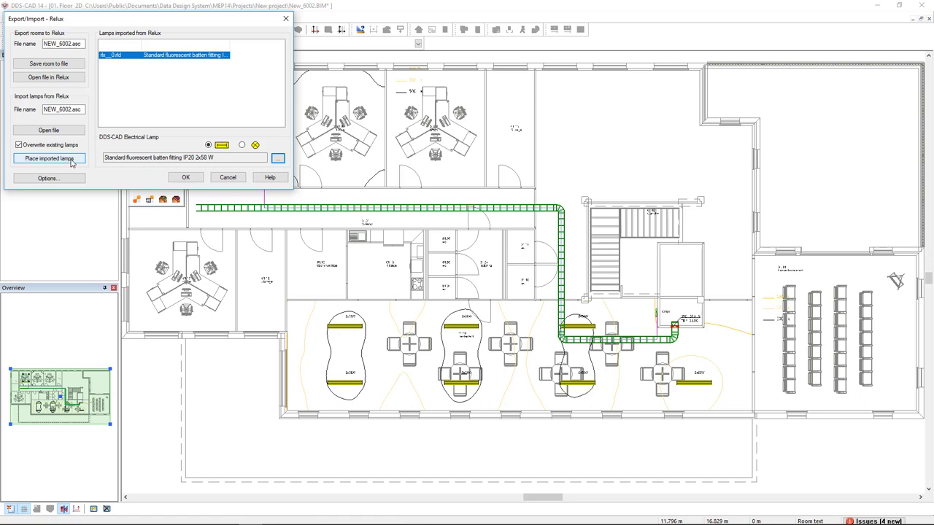
# Place the imported 2x58 W fluorescent batten fittings on the plan and finish the Relux import.
pyautogui.click(49, 157)
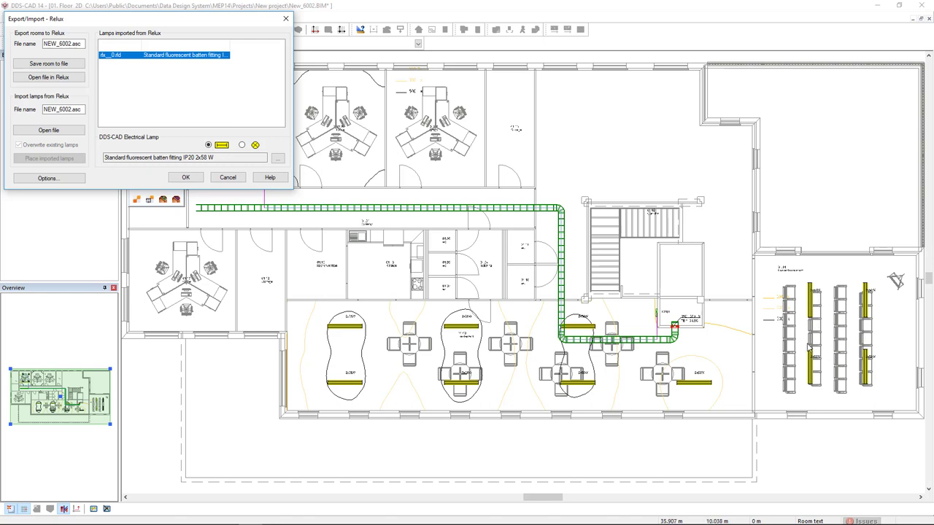
pyautogui.moveTo(831, 348)
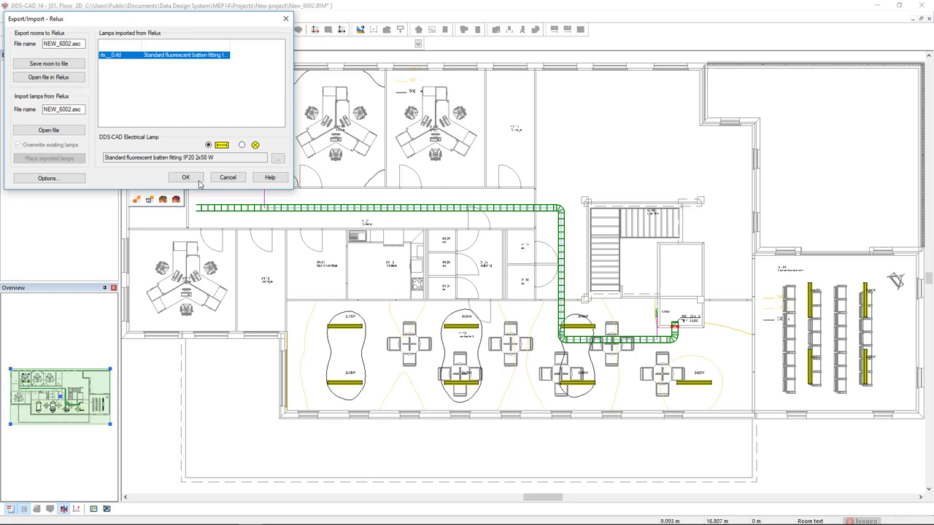
pyautogui.click(185, 178)
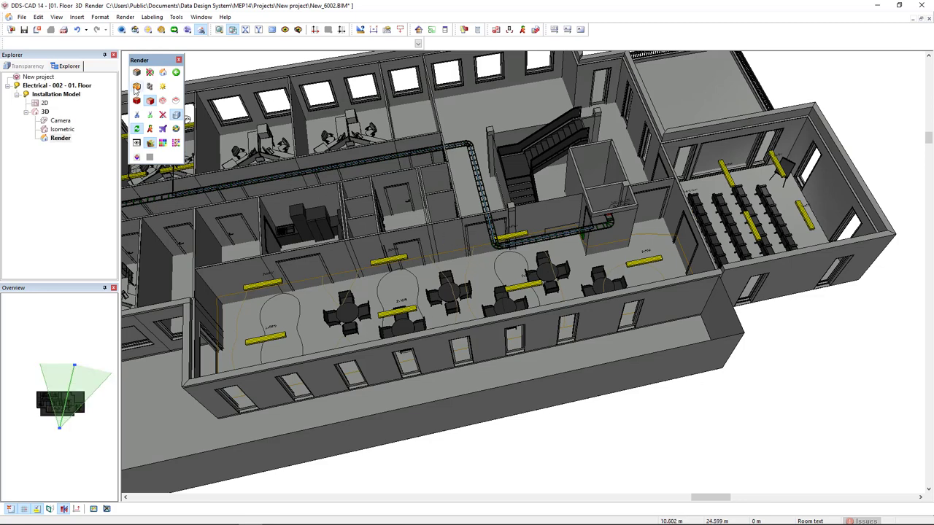
pyautogui.moveTo(138, 88)
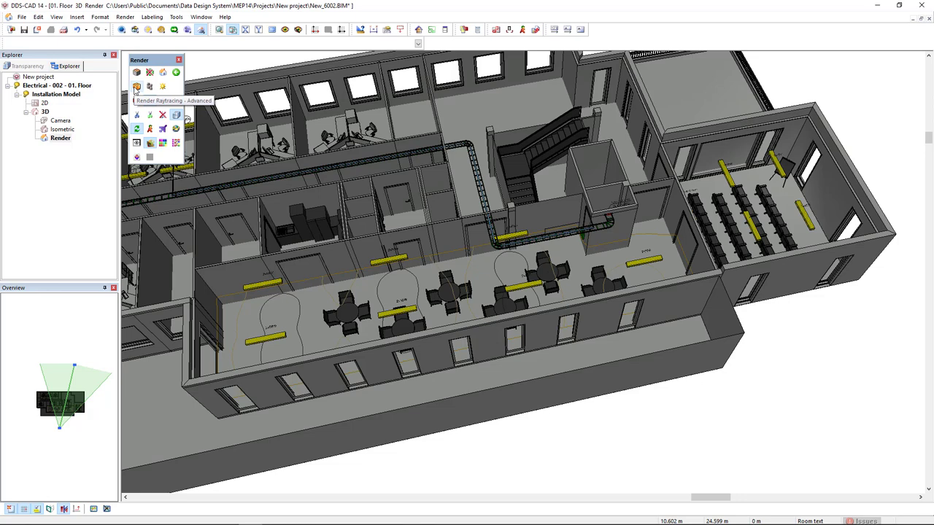